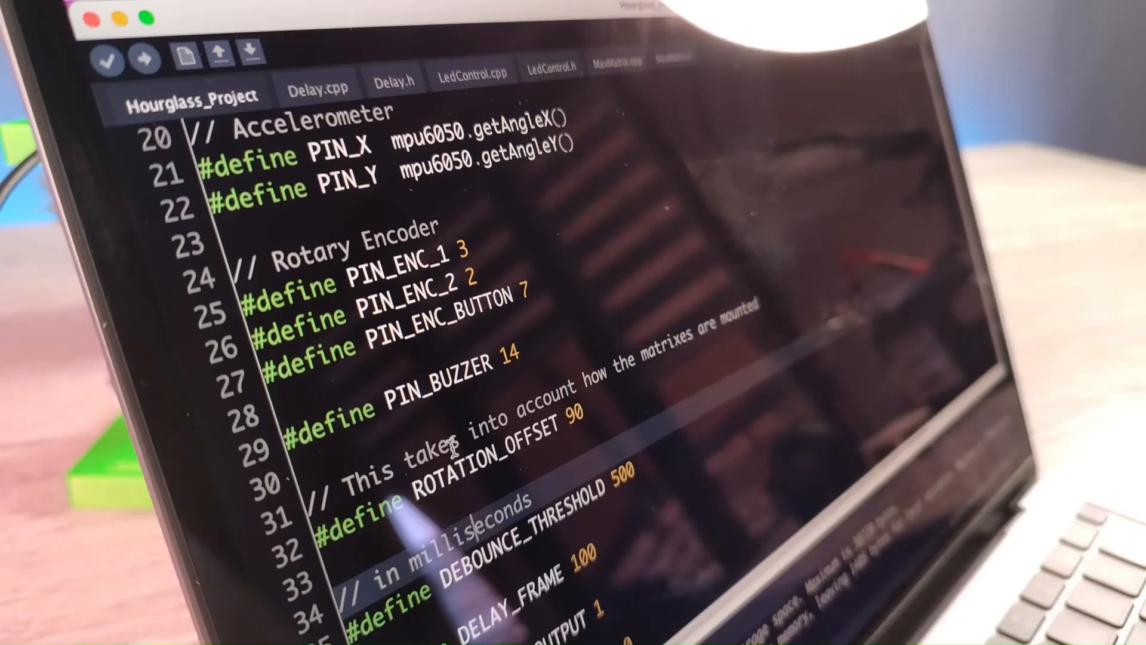
scroll(down, 3)
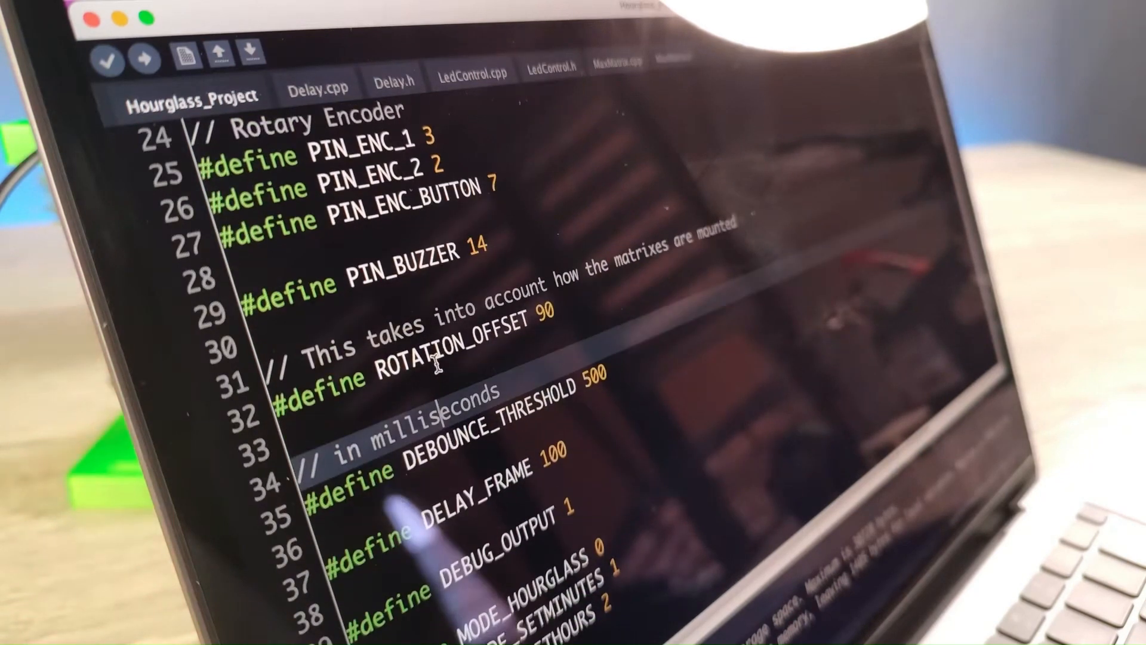